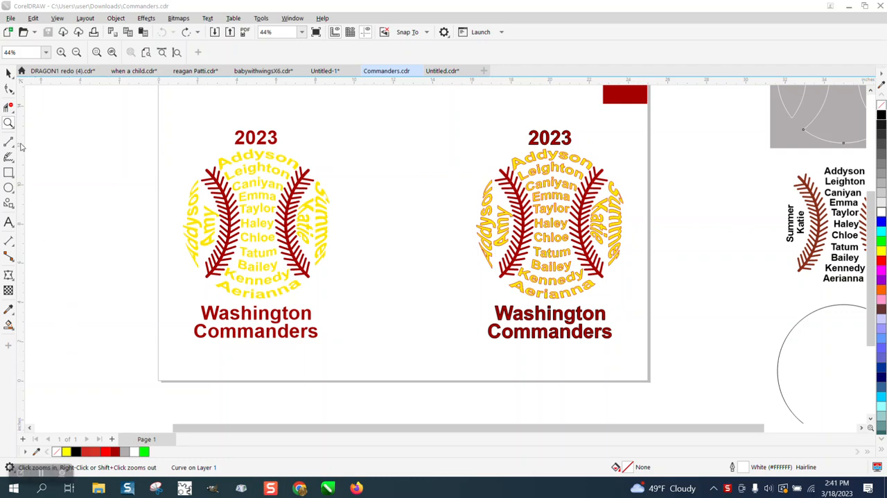
Frame the whole page with both softball designs and launch Snipping Tool over CorelDRAW
{"action": "left_click_drag", "start_coordinate": [179, 117], "coordinate": [394, 349]}
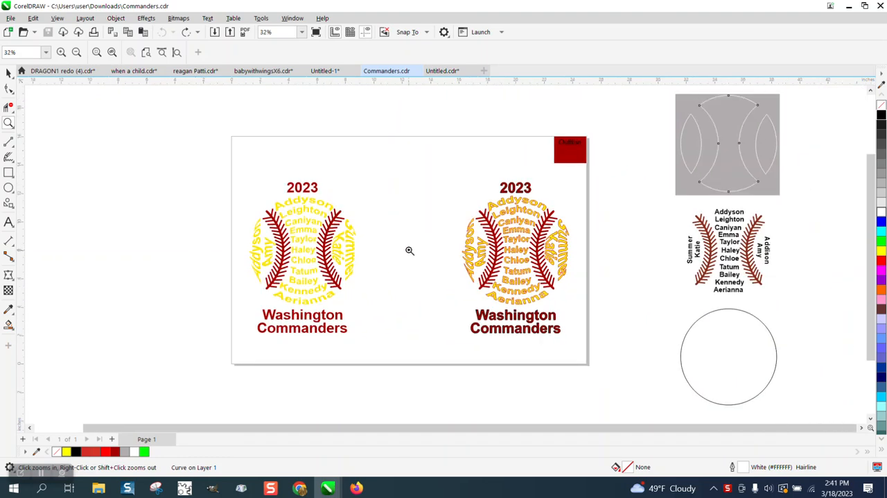
{"action": "left_click", "coordinate": [409, 250]}
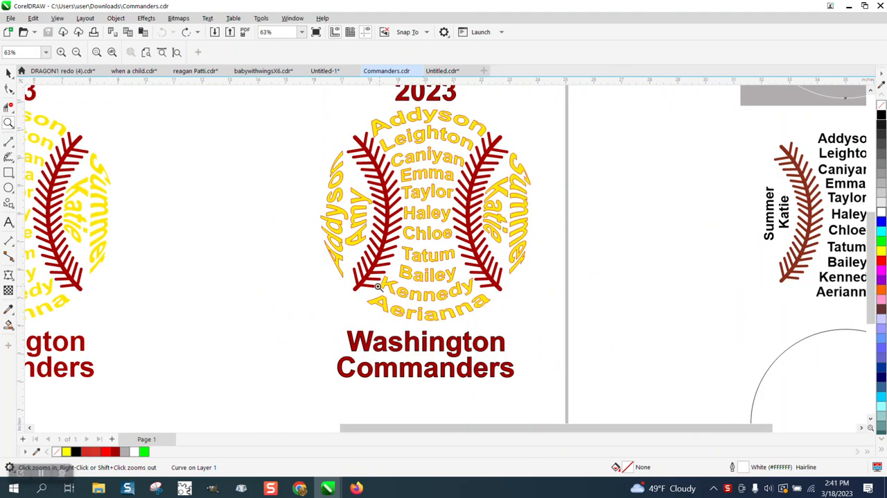
{"action": "left_click", "coordinate": [78, 53]}
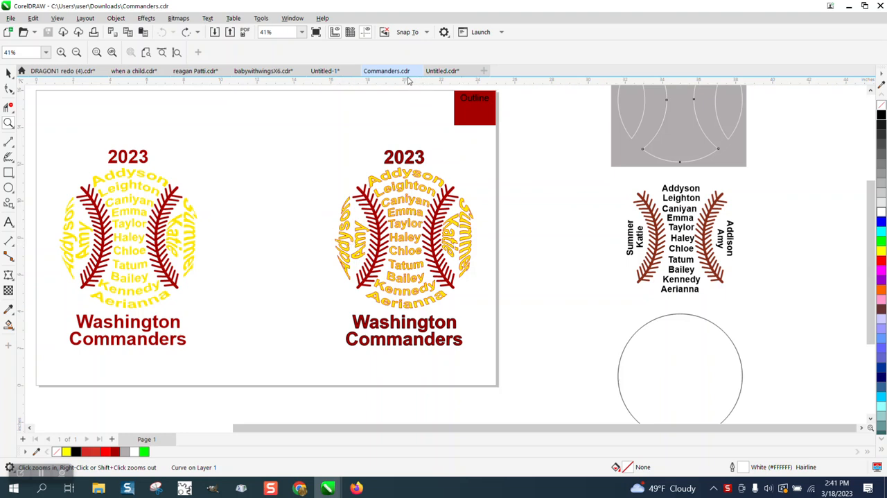
{"action": "mouse_move", "coordinate": [409, 207]}
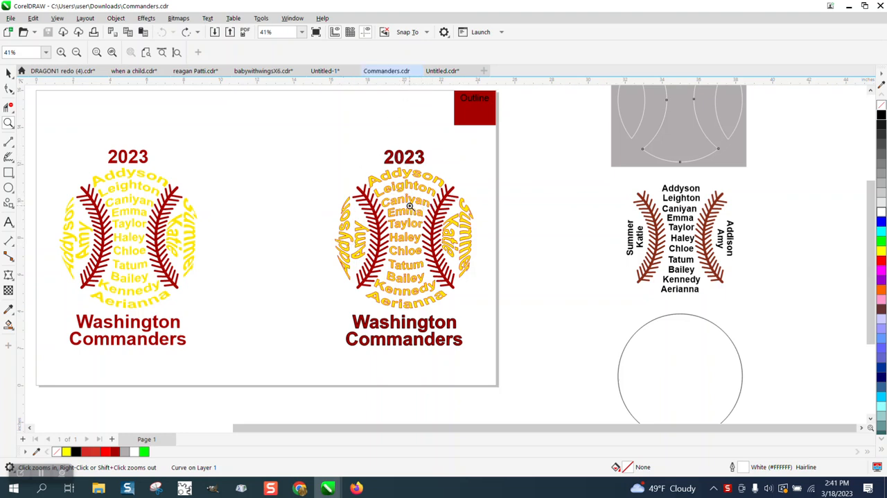
{"action": "mouse_move", "coordinate": [449, 194]}
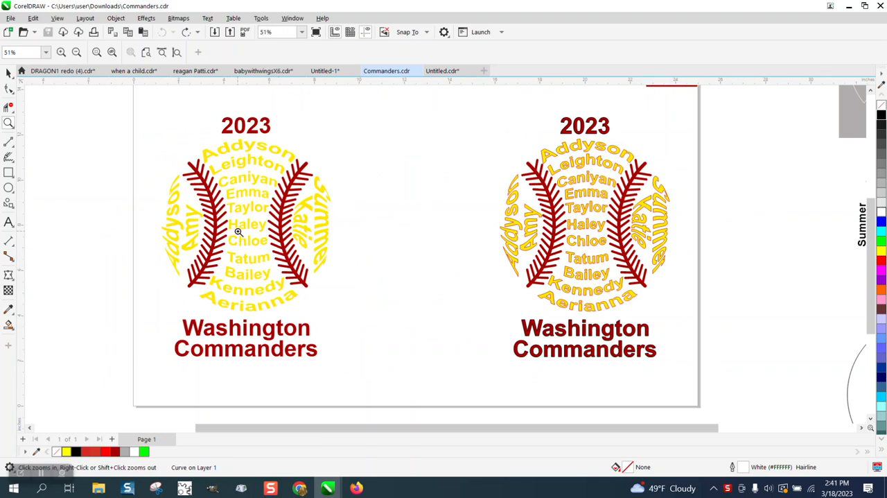
{"action": "mouse_move", "coordinate": [629, 200]}
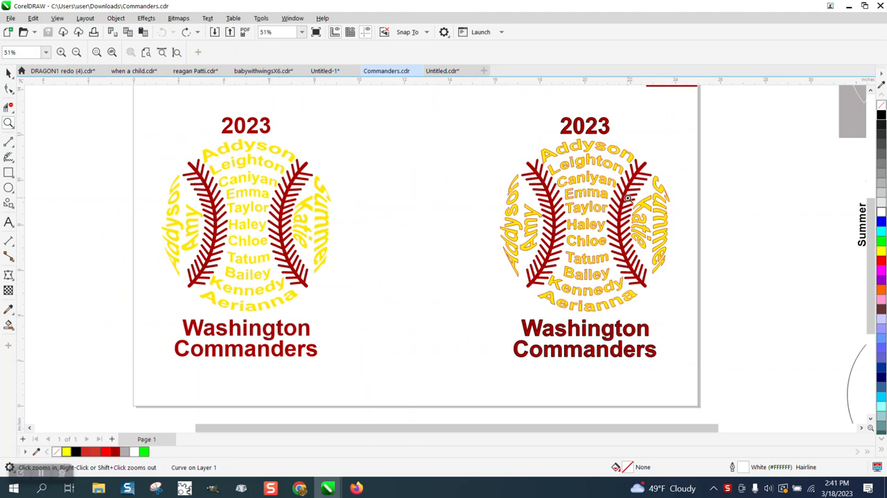
{"action": "mouse_move", "coordinate": [611, 250]}
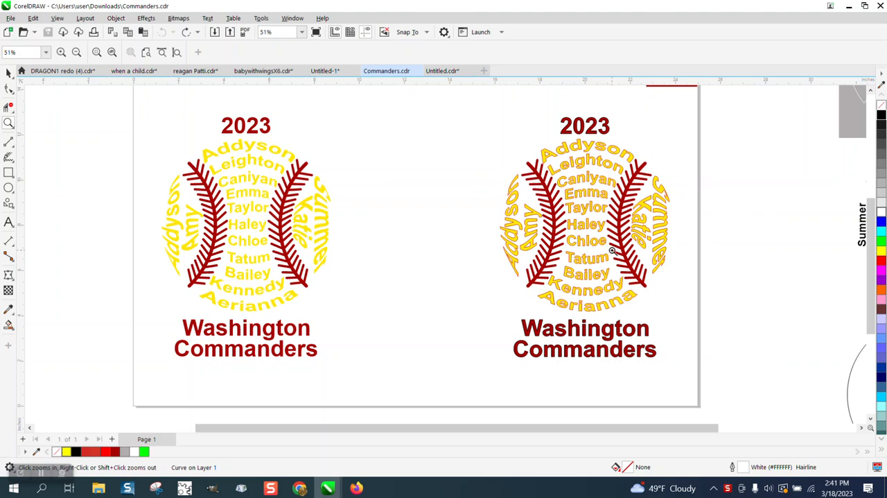
{"action": "mouse_move", "coordinate": [479, 219]}
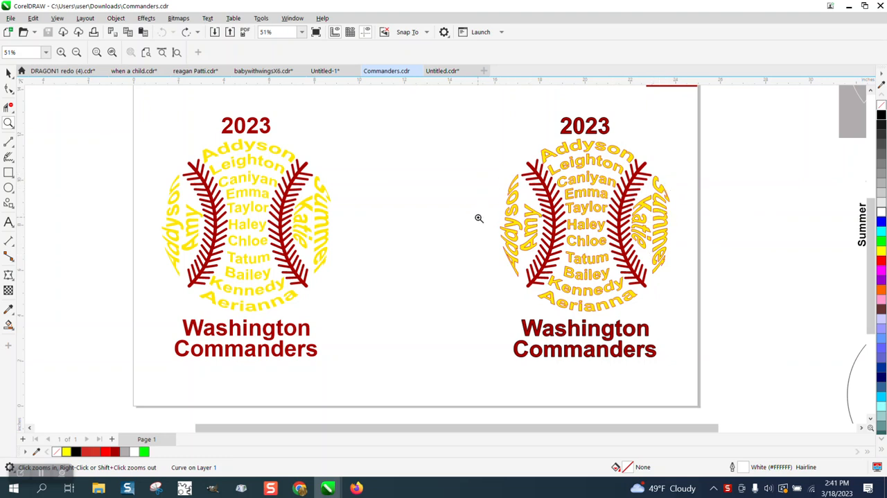
{"action": "mouse_move", "coordinate": [258, 240]}
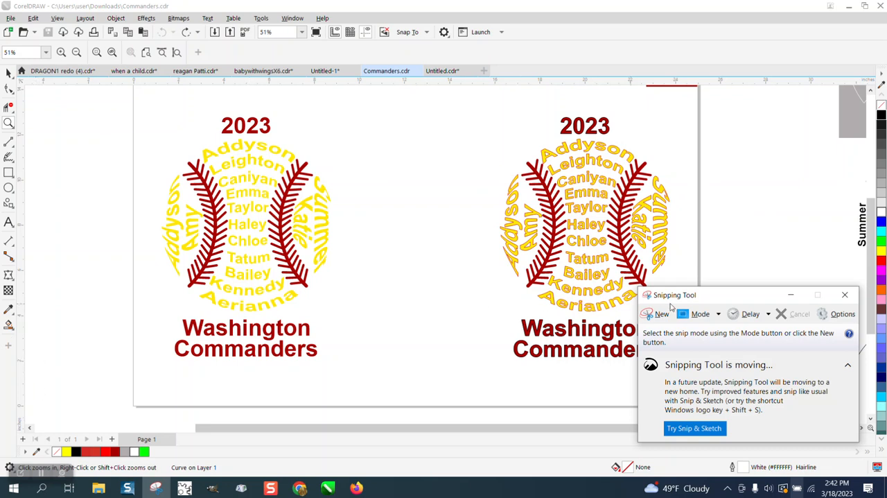
{"action": "mouse_move", "coordinate": [377, 241]}
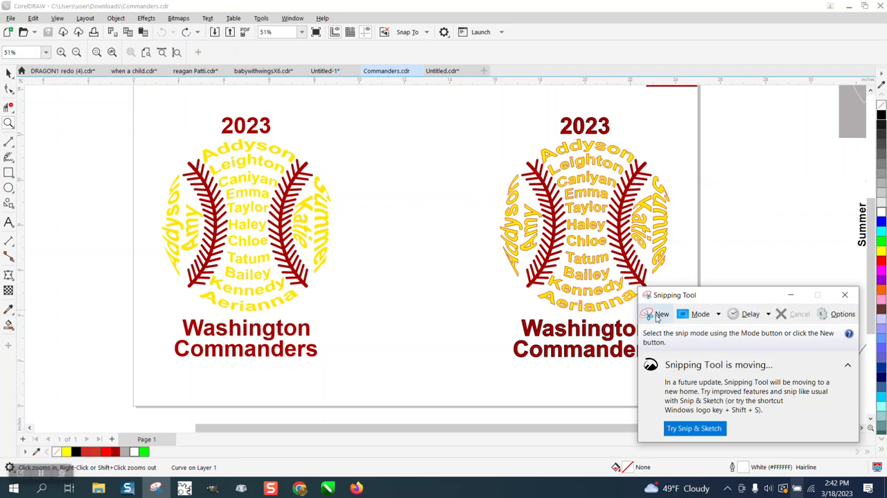
Snip both softball designs and save the capture as PNG 'SOFTBALL' in Pictures
{"action": "left_click", "coordinate": [663, 313]}
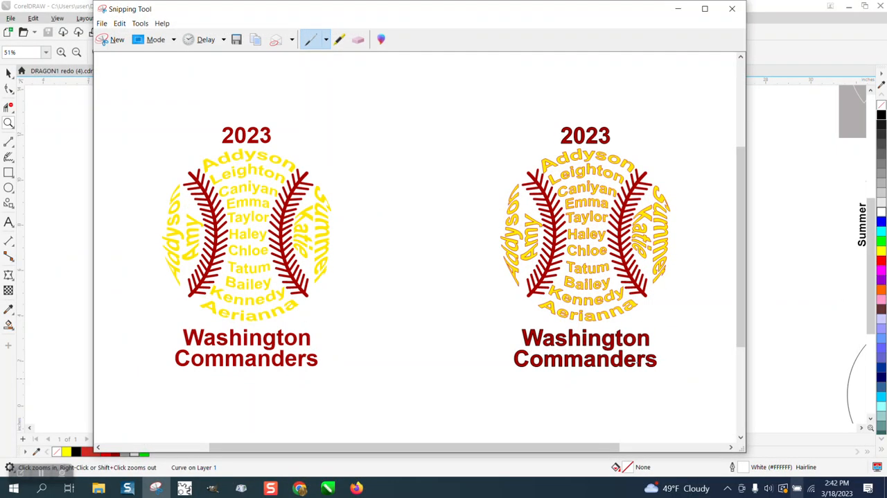
{"action": "left_click", "coordinate": [119, 22]}
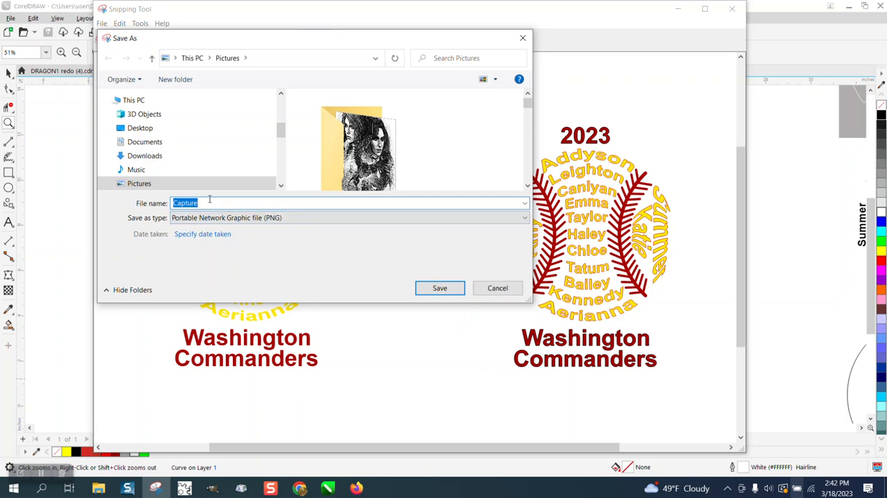
{"action": "type", "text": "S"}
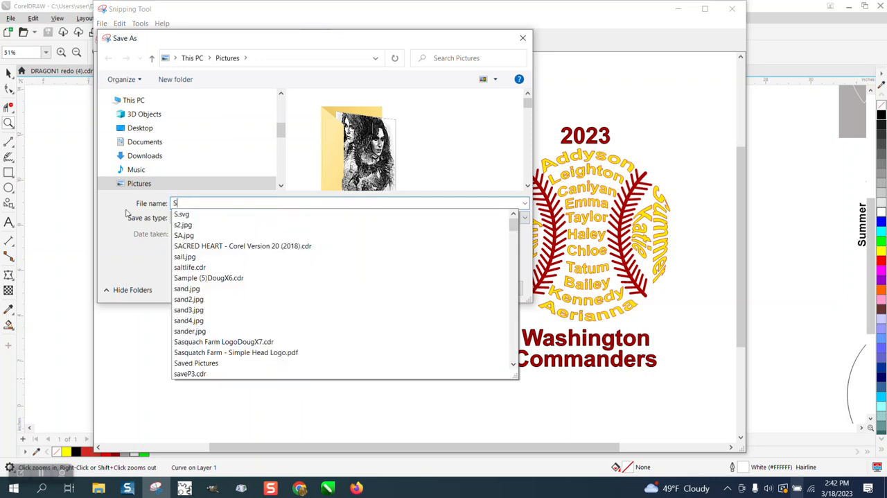
{"action": "type", "text": "OL"}
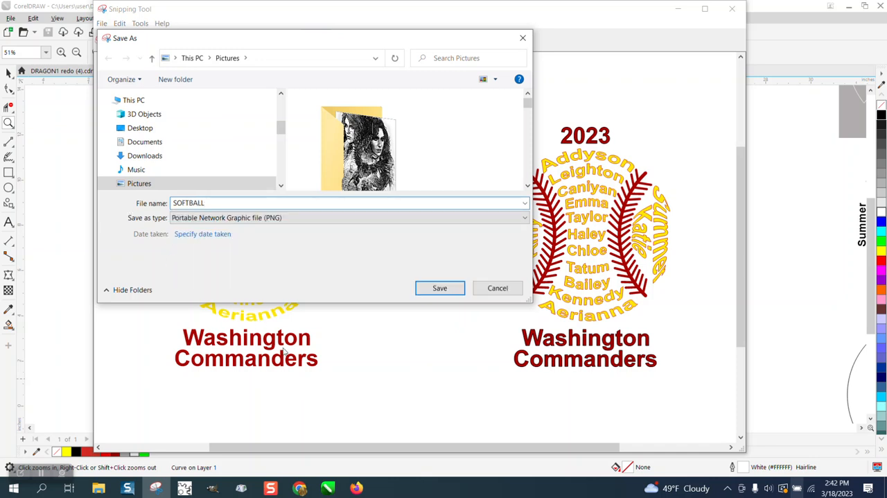
{"action": "left_click", "coordinate": [440, 289]}
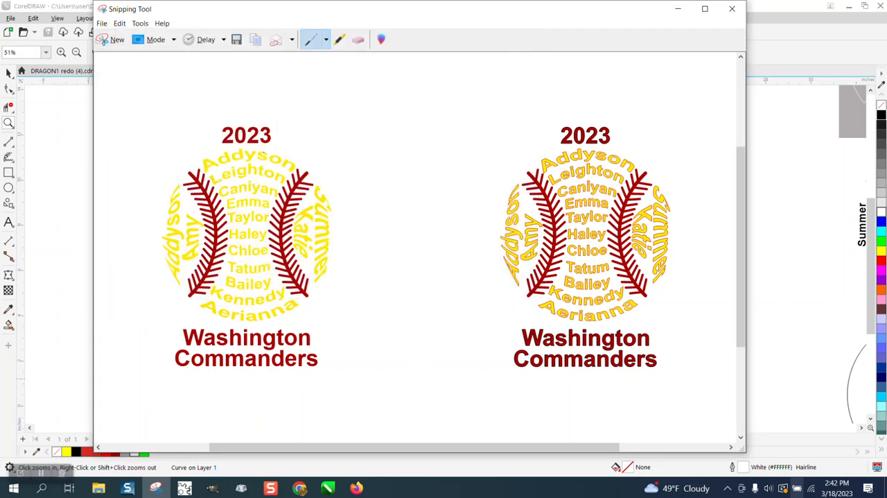
{"action": "mouse_move", "coordinate": [732, 8]}
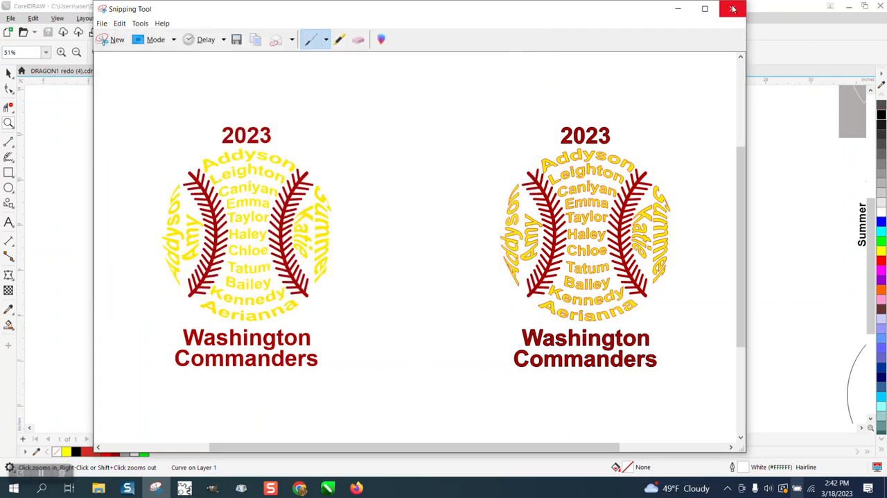
Close Snipping Tool and zoom around the Commanders page to review the designs and spare parts
{"action": "left_click", "coordinate": [732, 9]}
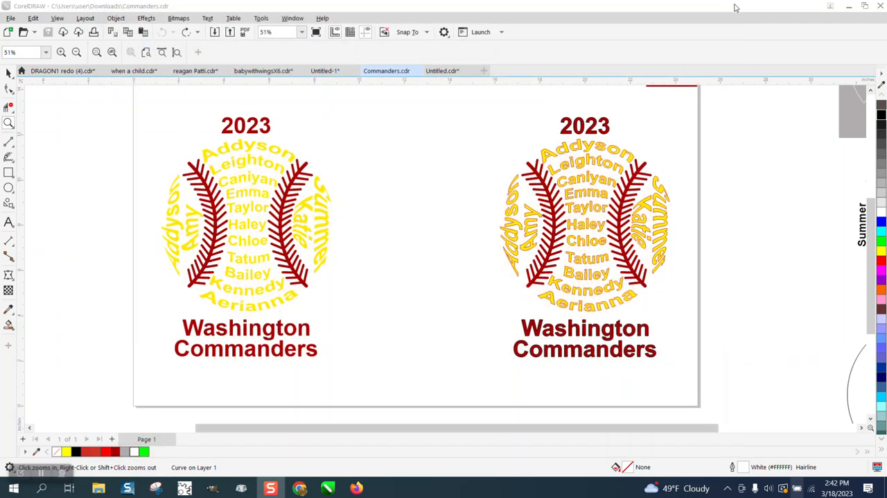
{"action": "mouse_move", "coordinate": [333, 141]}
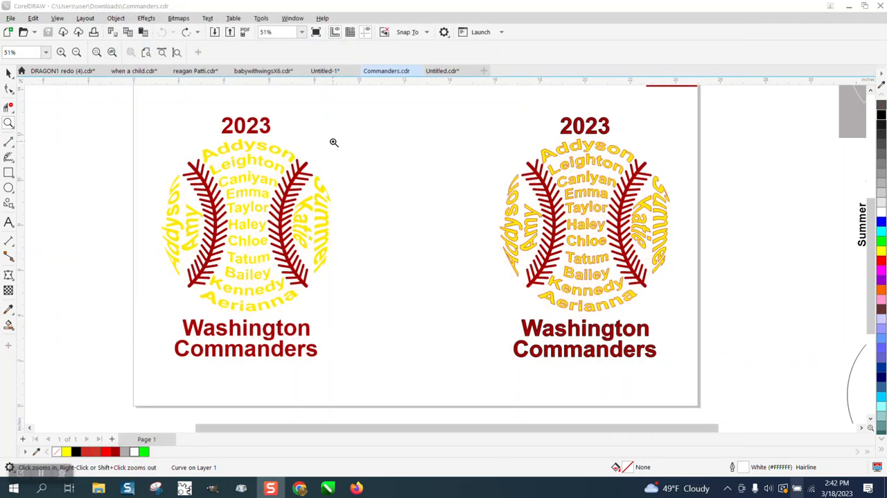
{"action": "left_click", "coordinate": [332, 142]}
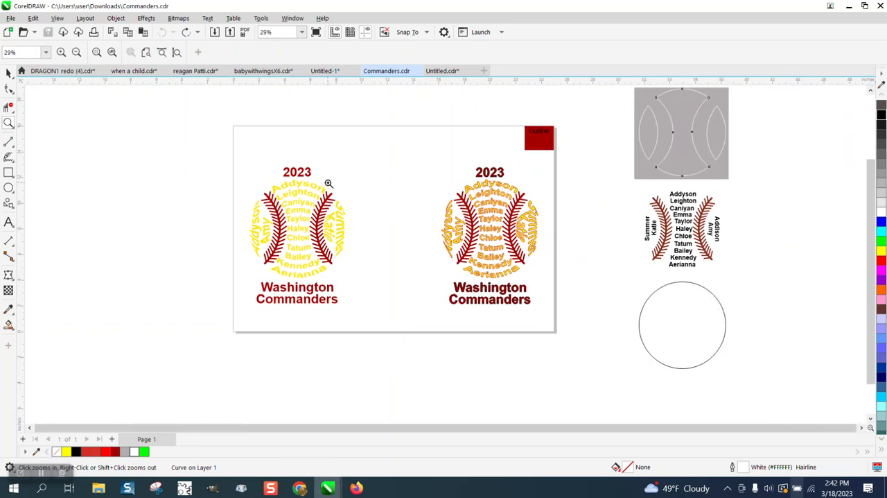
{"action": "left_click", "coordinate": [328, 183]}
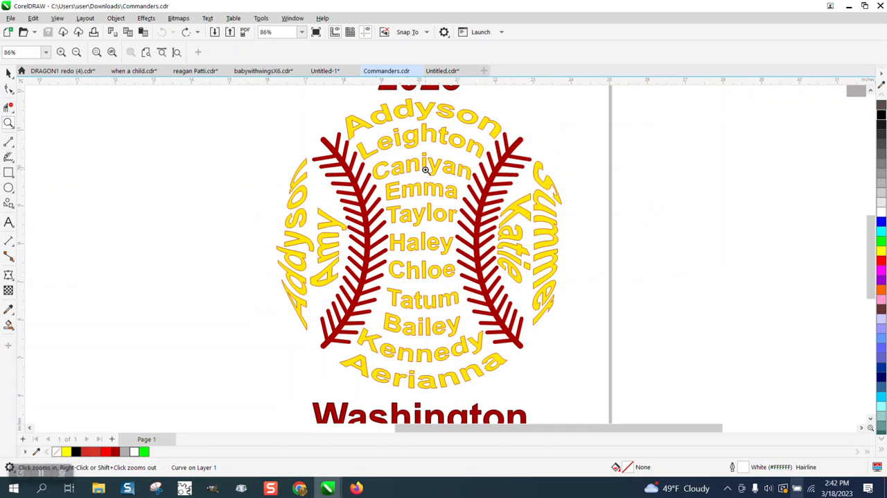
{"action": "mouse_move", "coordinate": [418, 302]}
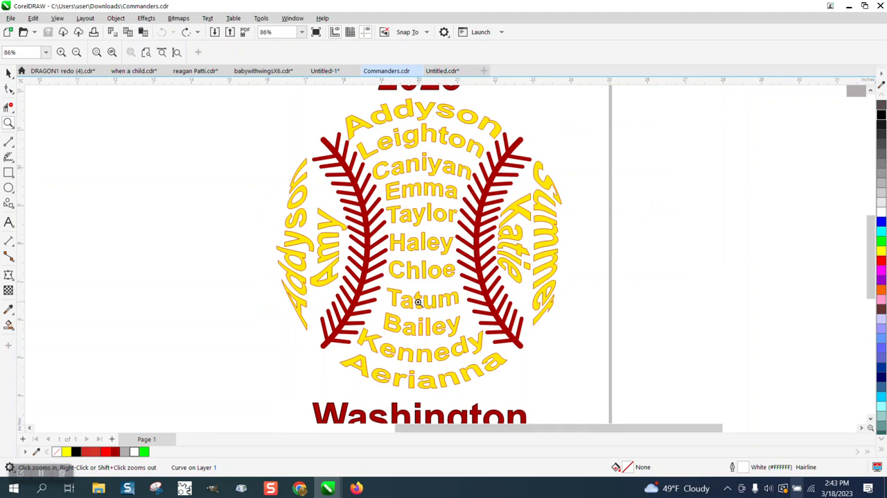
{"action": "mouse_move", "coordinate": [317, 214]}
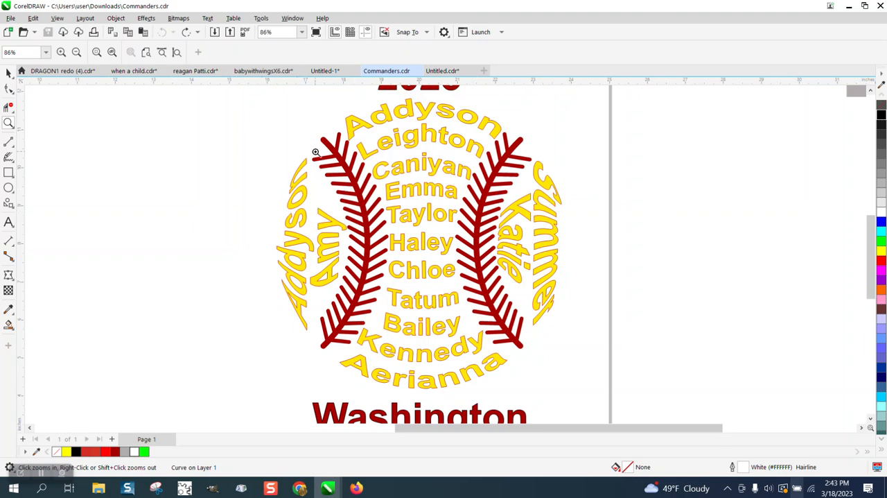
{"action": "left_click", "coordinate": [76, 53]}
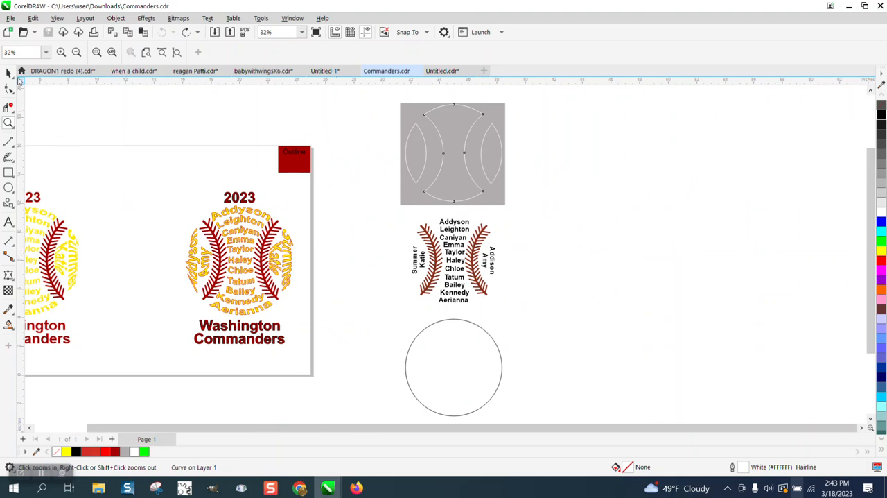
Pull the vessel-shaped stitch curve out of the grey template and park it right of the empty circle
{"action": "left_click", "coordinate": [452, 153]}
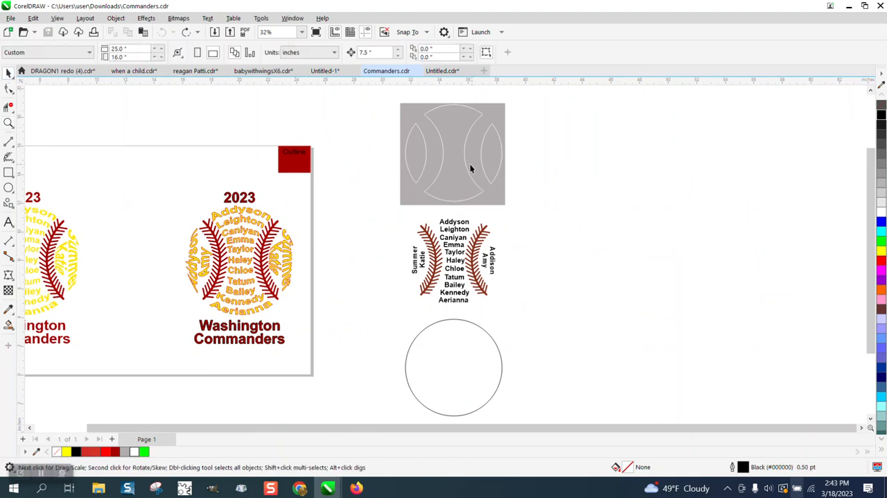
{"action": "left_click", "coordinate": [419, 153]}
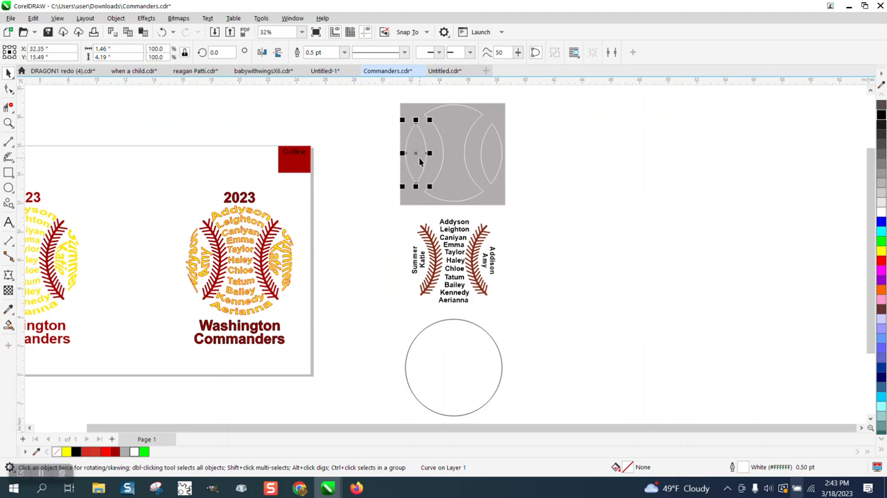
{"action": "left_click", "coordinate": [455, 367]}
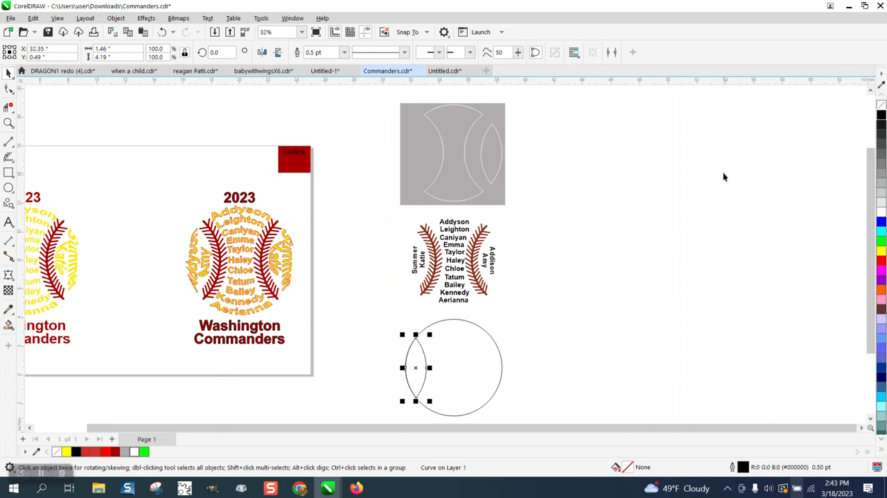
{"action": "mouse_move", "coordinate": [630, 208]}
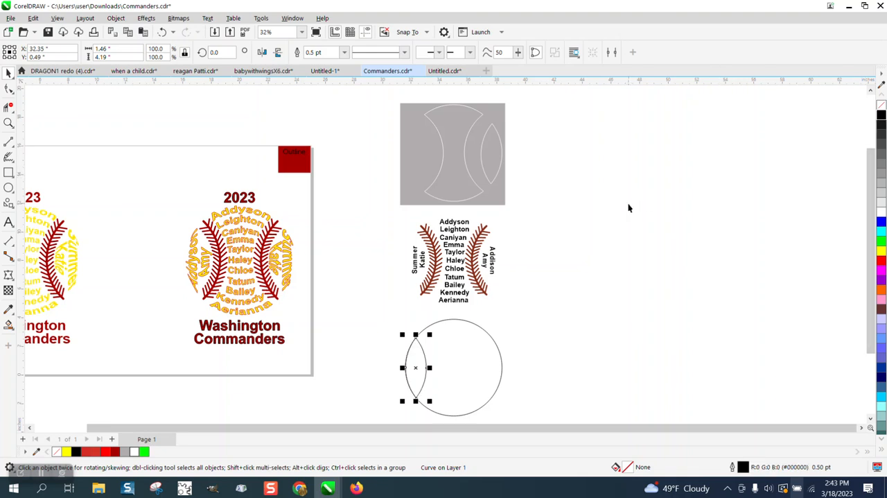
{"action": "left_click_drag", "start_coordinate": [416, 367], "coordinate": [522, 367]}
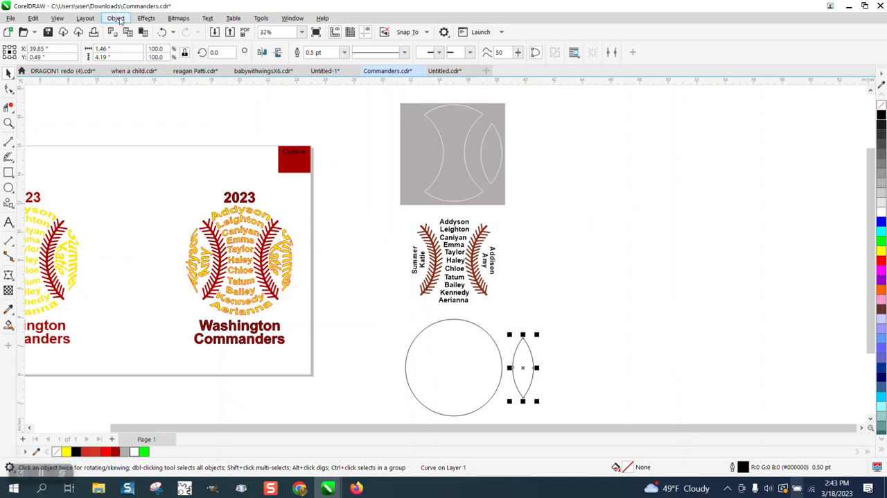
{"action": "left_click", "coordinate": [146, 18]}
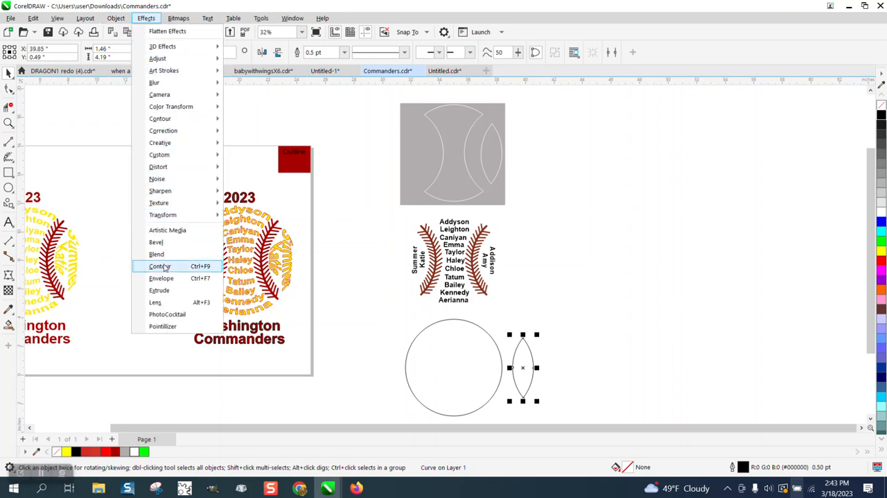
Contour the vessel shape with 1 inside step at 0.1" offset, separate it, and move the original aside
{"action": "left_click", "coordinate": [159, 267]}
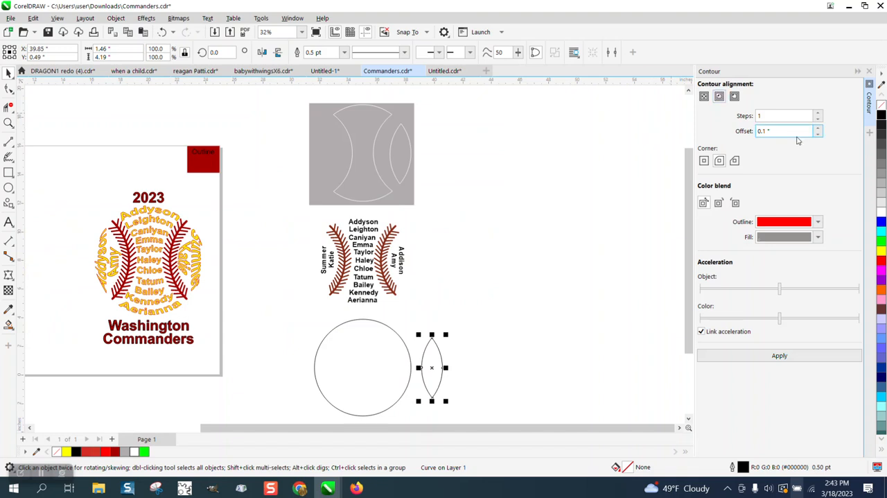
{"action": "left_click", "coordinate": [779, 355]}
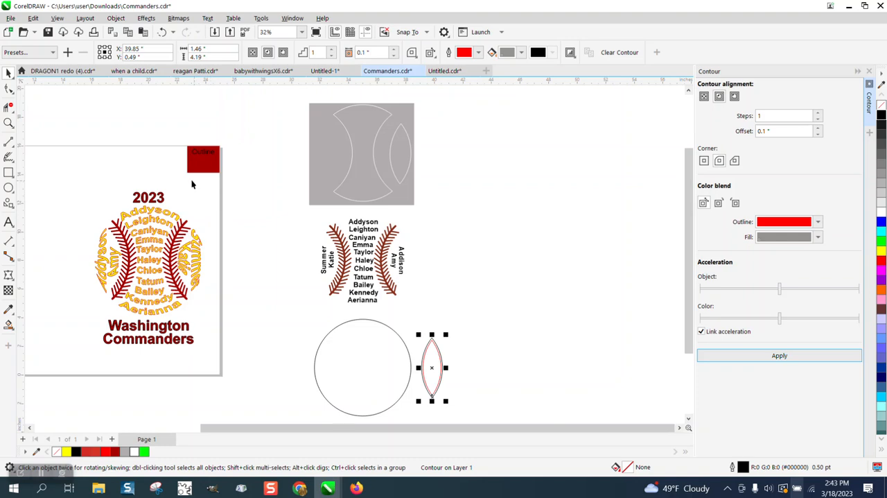
{"action": "left_click", "coordinate": [117, 18]}
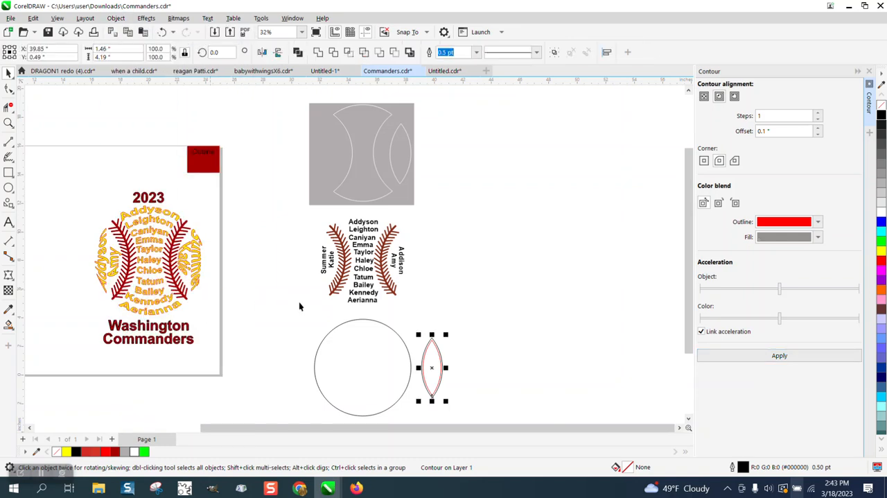
{"action": "left_click_drag", "start_coordinate": [433, 367], "coordinate": [538, 367]}
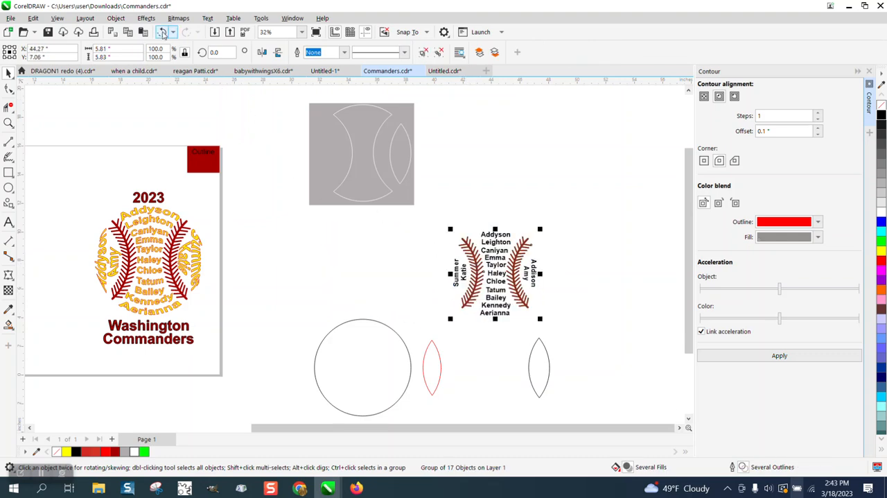
Ungroup the names artwork and set Summer beside the red vessel contour
{"action": "left_click", "coordinate": [117, 19]}
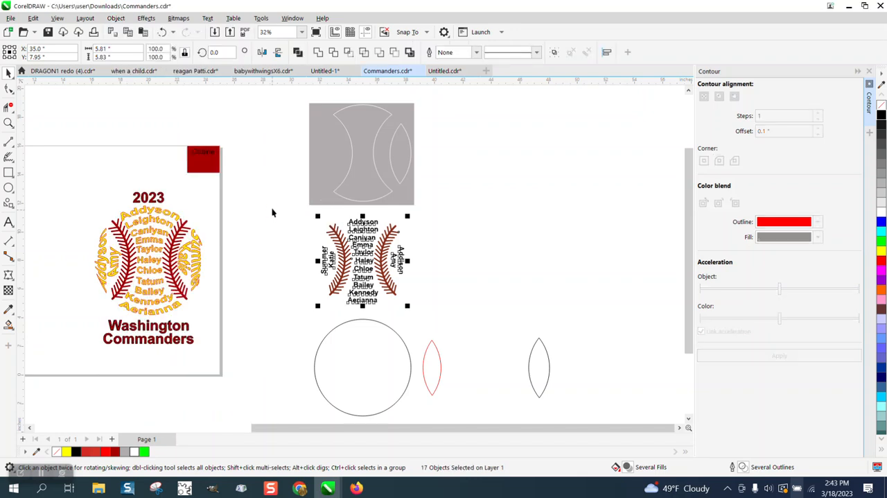
{"action": "left_click", "coordinate": [452, 350]}
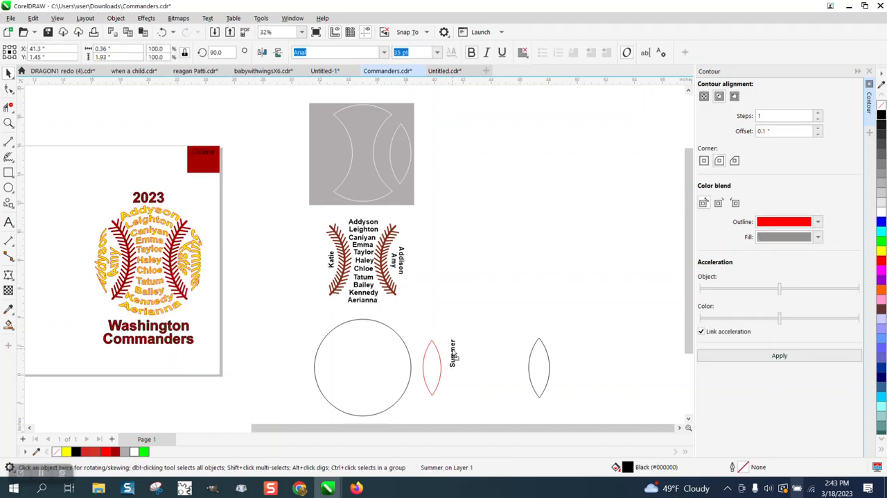
{"action": "left_click", "coordinate": [450, 355]}
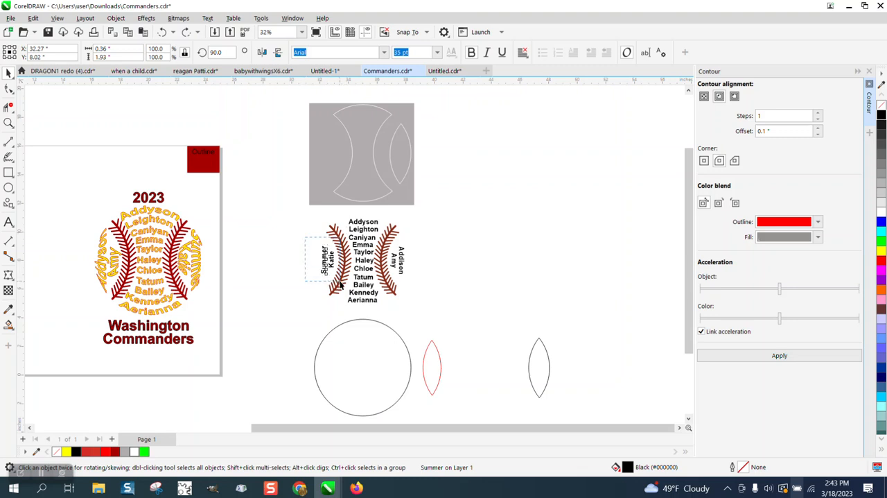
Group Summer and Katie upright beside the red vessel and try the vertical envelope mapping mode
{"action": "left_click", "coordinate": [321, 262]}
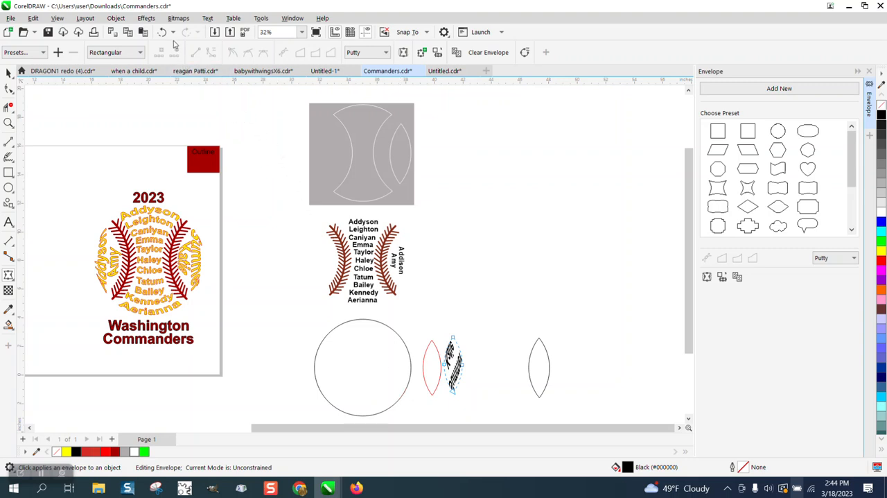
{"action": "left_click", "coordinate": [853, 258]}
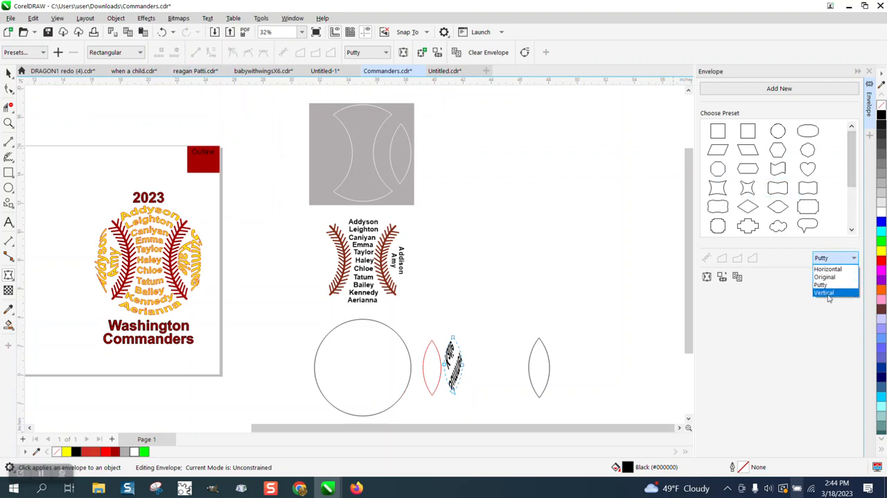
{"action": "left_click", "coordinate": [823, 291]}
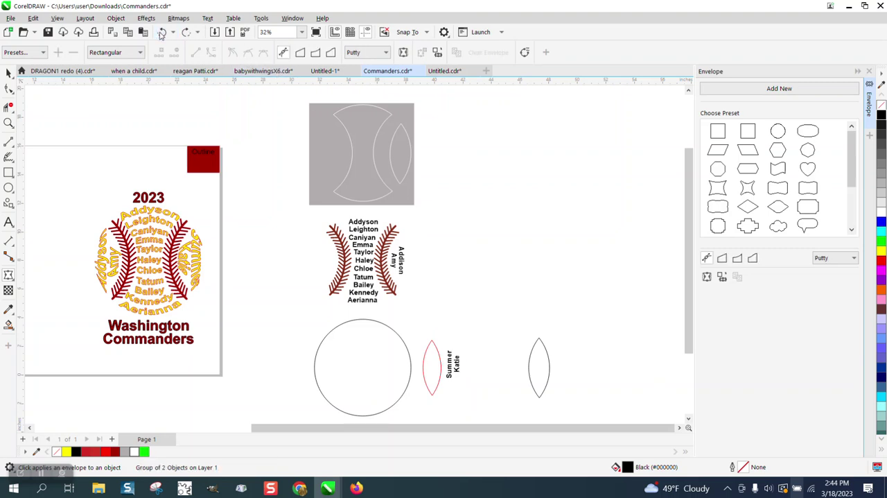
{"action": "mouse_move", "coordinate": [10, 122]}
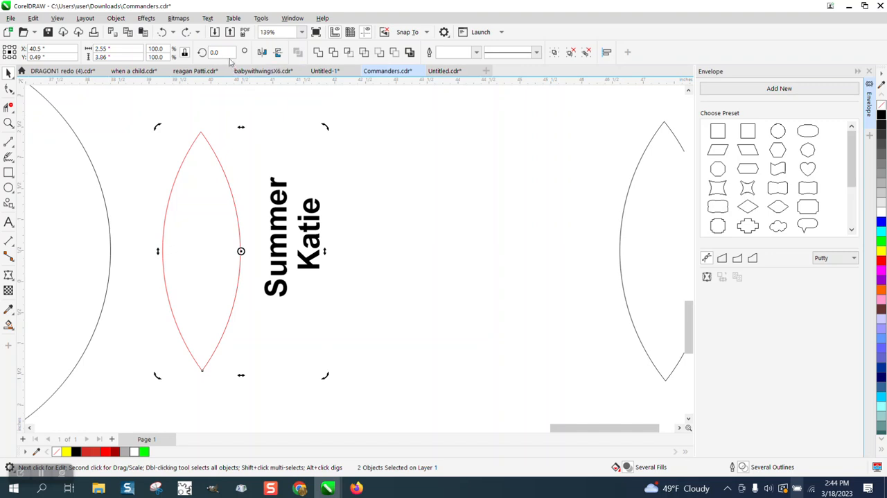
{"action": "mouse_move", "coordinate": [184, 53]}
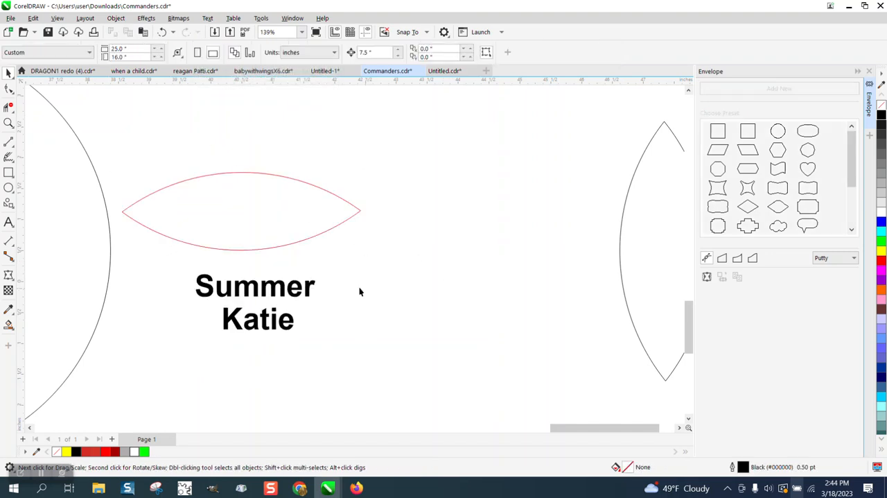
Try creating an envelope for the names from the horizontal vessel outline, then undo it
{"action": "left_click", "coordinate": [255, 301]}
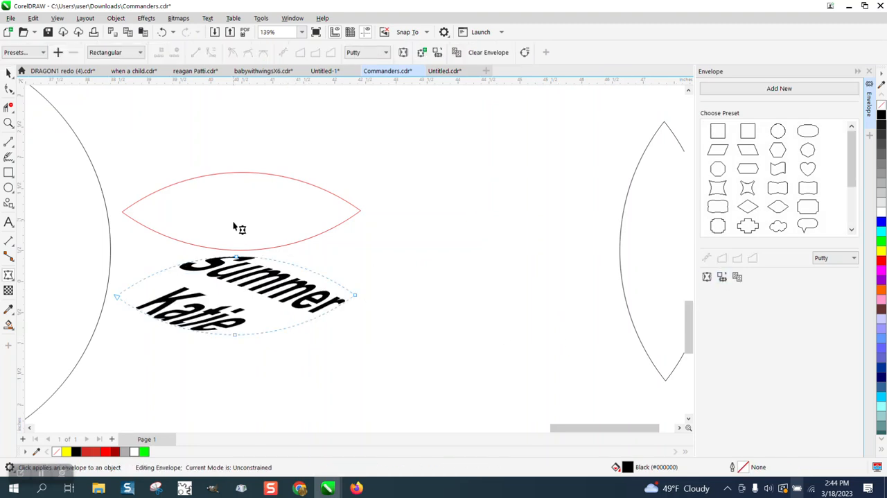
{"action": "left_click", "coordinate": [488, 52]}
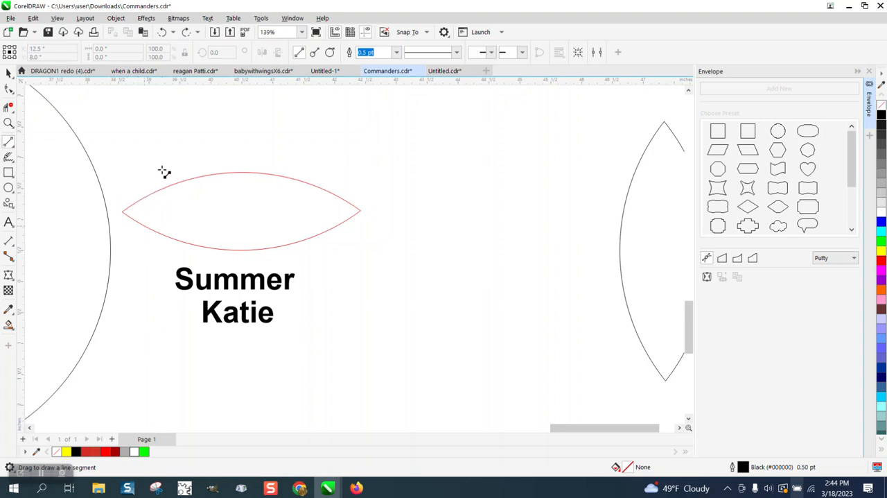
Draw a vertical cut line inside the vessel's left tip and a duplicate inside its right tip
{"action": "left_click_drag", "start_coordinate": [145, 221], "coordinate": [146, 326]}
{"action": "type", "text": ".25"}
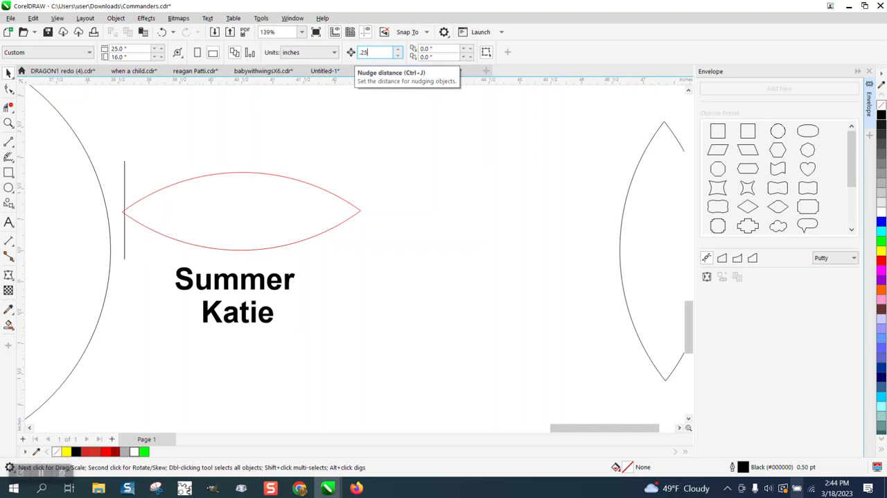
{"action": "left_click", "coordinate": [124, 208]}
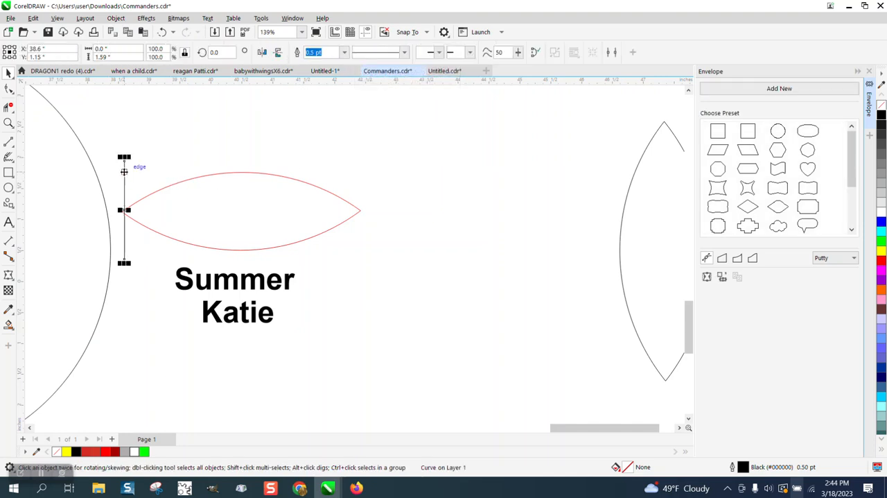
{"action": "left_click_drag", "start_coordinate": [123, 209], "coordinate": [156, 210]}
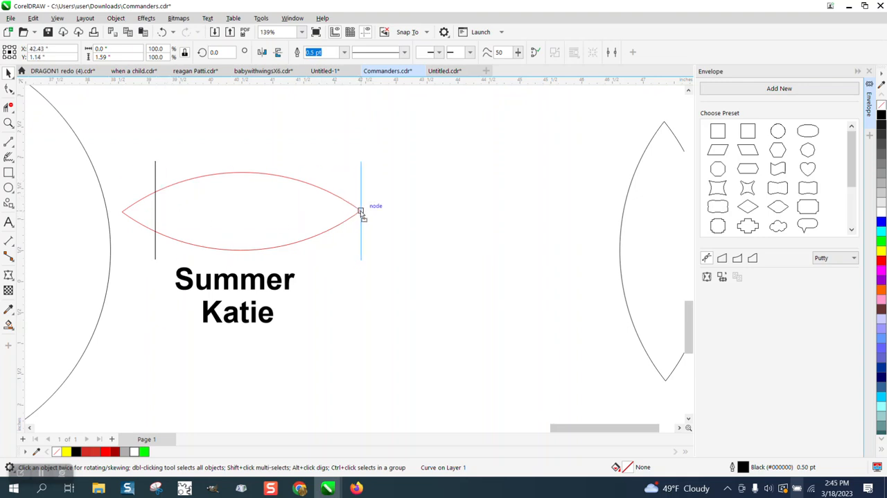
{"action": "left_click", "coordinate": [360, 211]}
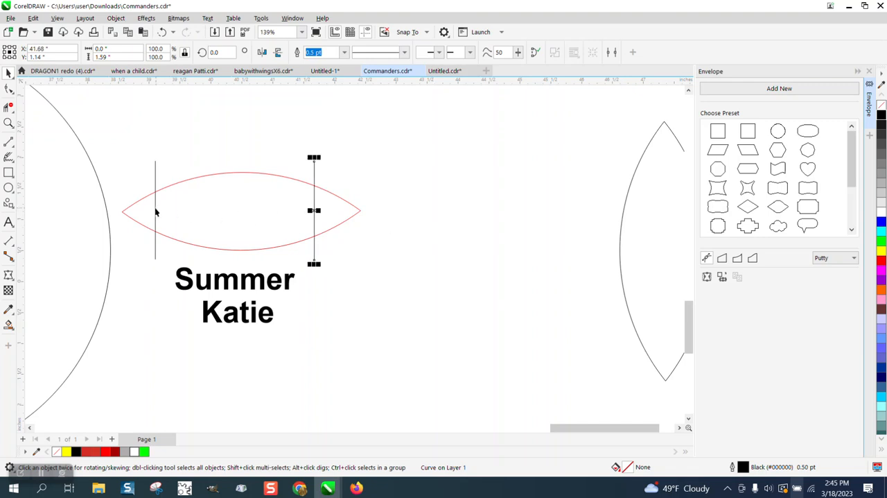
{"action": "left_click_drag", "start_coordinate": [313, 211], "coordinate": [172, 211]}
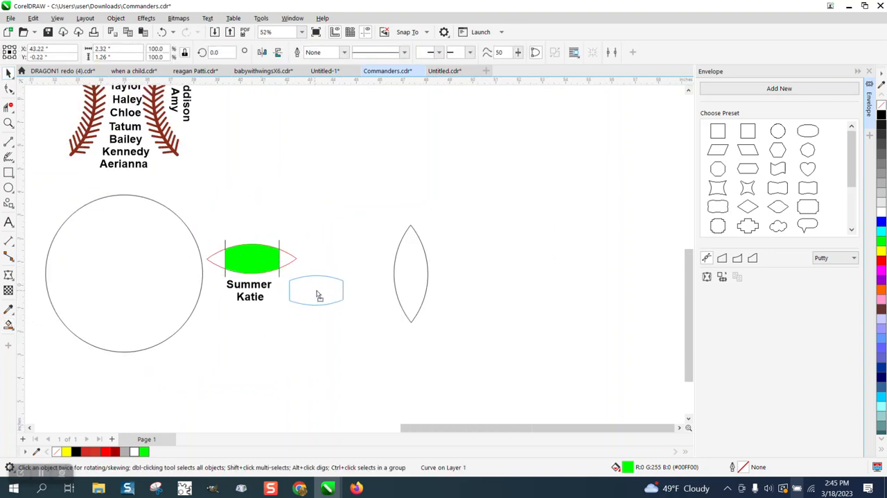
Envelope the Summer Katie names to the rounded preset and rotate them 90° sideways
{"action": "left_click", "coordinate": [718, 150]}
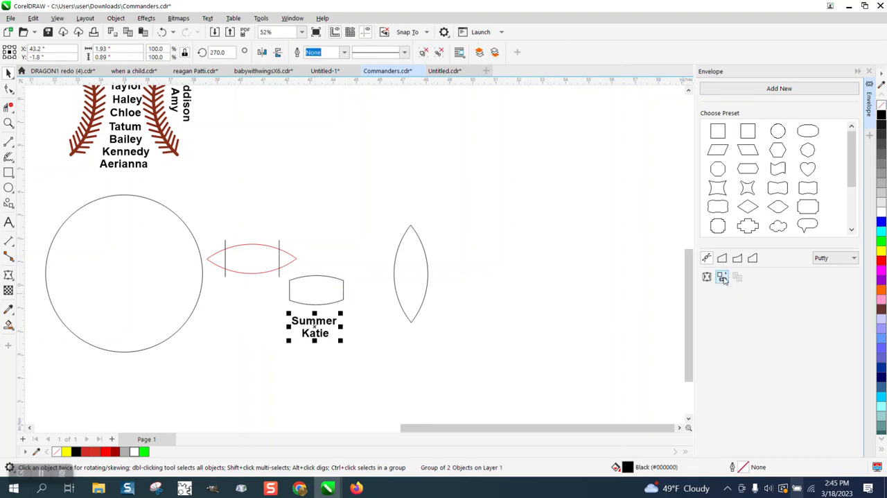
{"action": "left_click", "coordinate": [721, 278]}
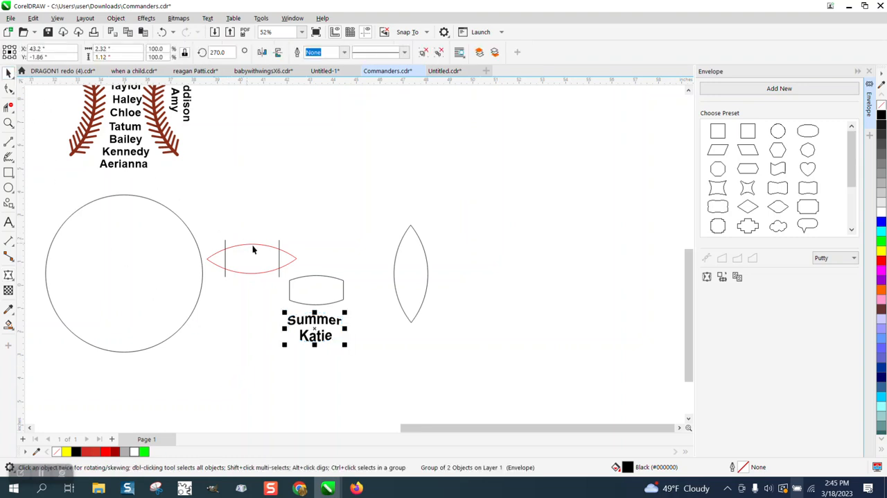
{"action": "left_click_drag", "start_coordinate": [316, 328], "coordinate": [316, 290]}
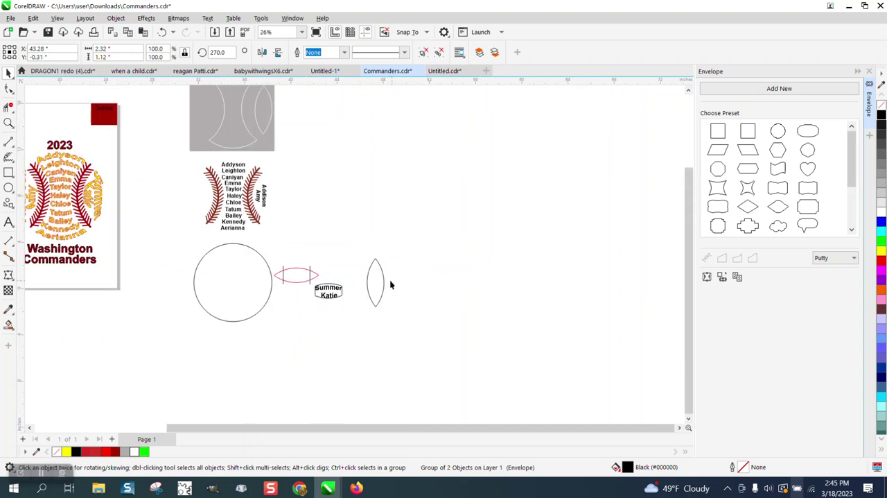
Move the spare lens curve against the circle's left edge beside the left stitch
{"action": "left_click", "coordinate": [374, 277]}
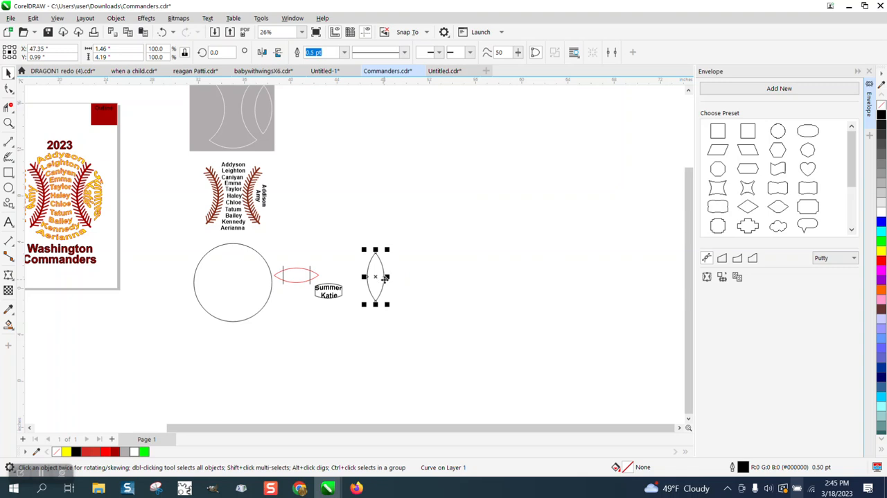
{"action": "left_click_drag", "start_coordinate": [374, 277], "coordinate": [358, 280]}
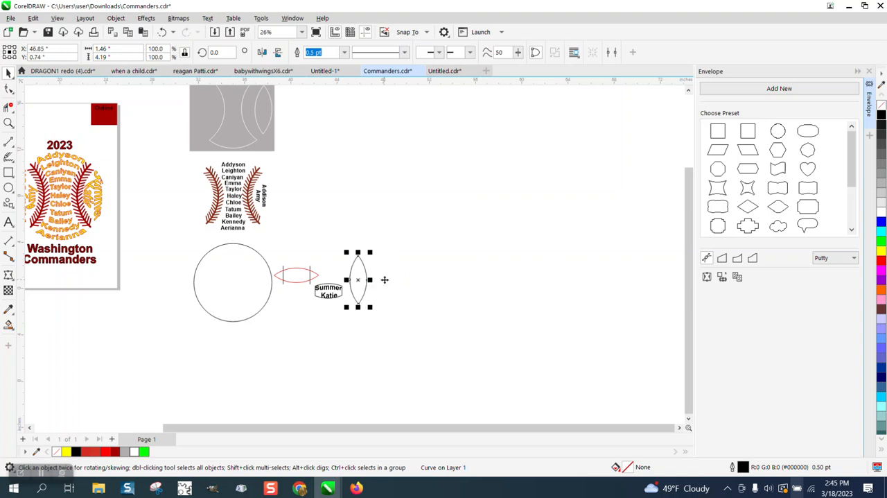
{"action": "left_click_drag", "start_coordinate": [358, 281], "coordinate": [205, 280]}
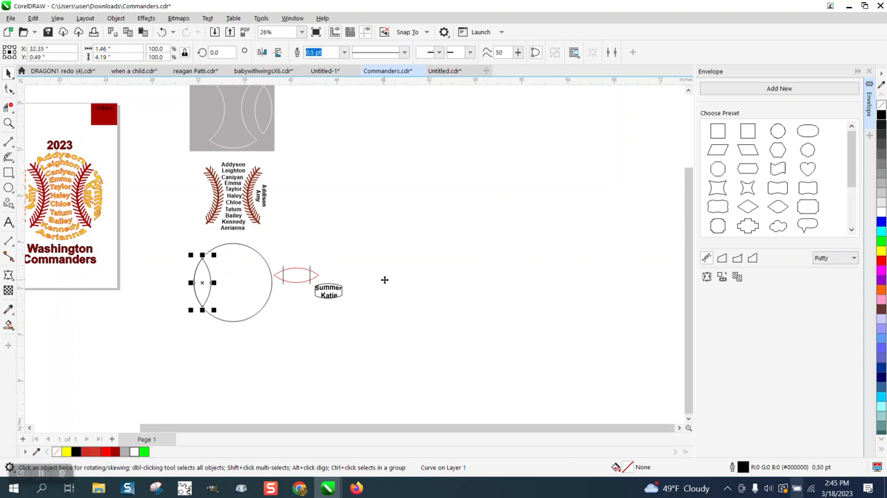
{"action": "mouse_move", "coordinate": [330, 227]}
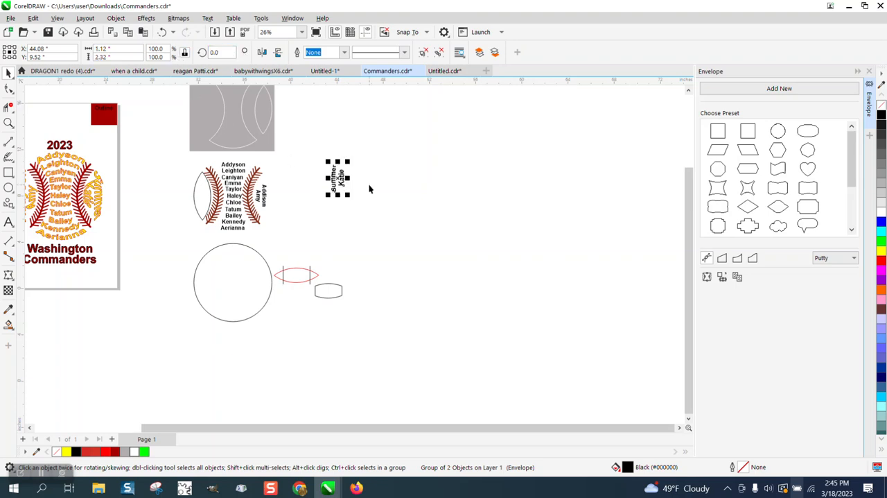
Set the Summer Katie names along the left stitch and skew them with Free Transform to follow its curve
{"action": "left_click_drag", "start_coordinate": [339, 178], "coordinate": [172, 191]}
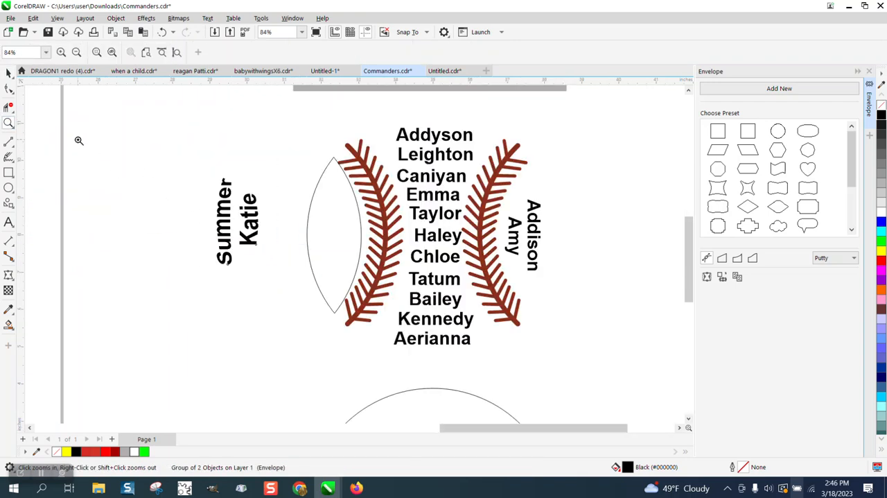
{"action": "left_click", "coordinate": [9, 72]}
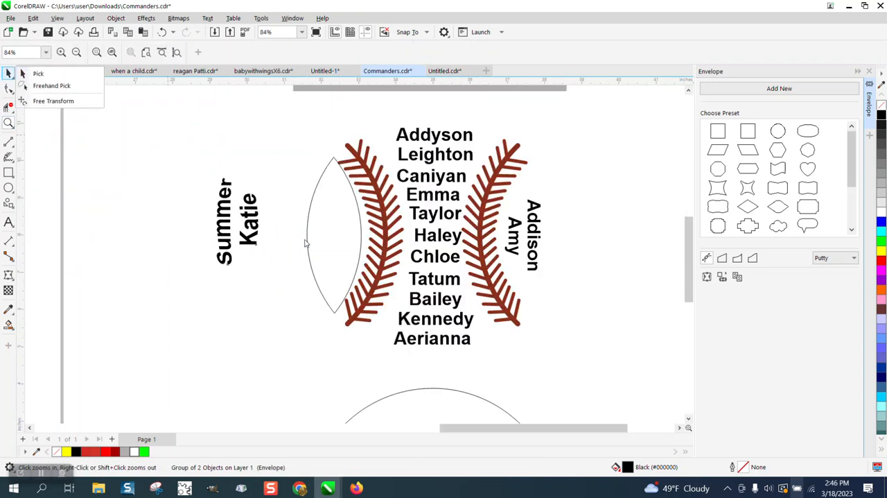
{"action": "left_click", "coordinate": [38, 74]}
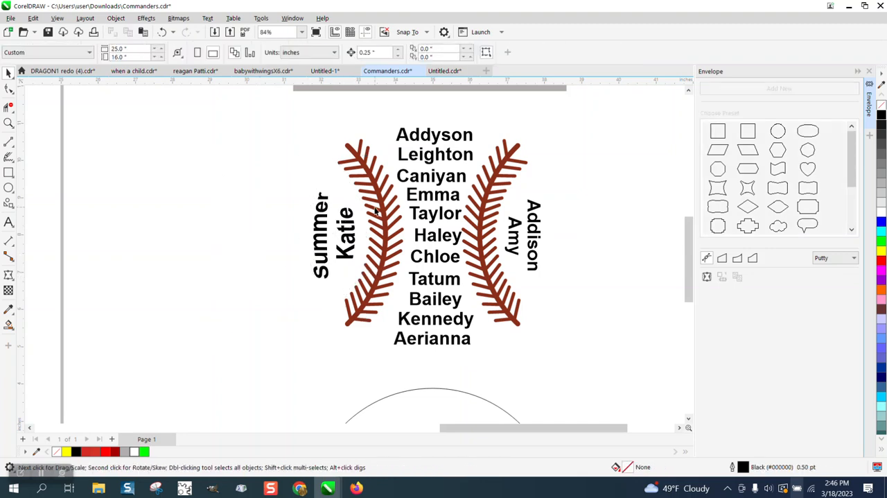
{"action": "mouse_move", "coordinate": [363, 181]}
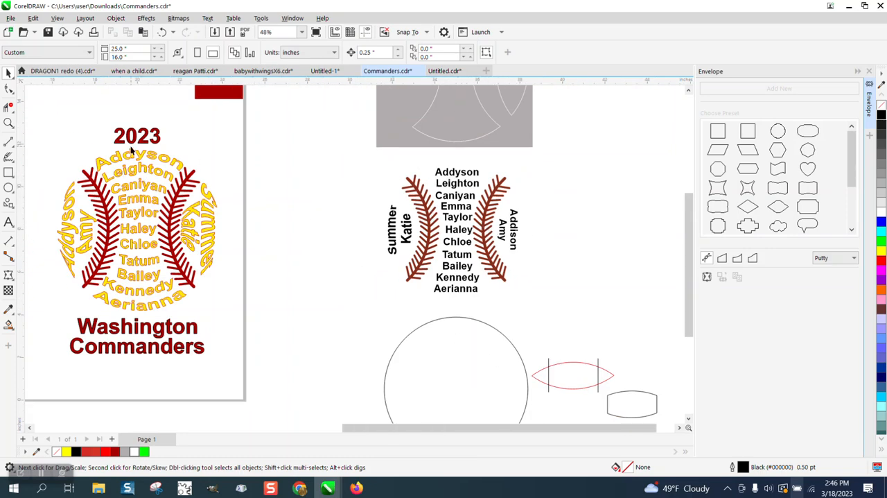
{"action": "mouse_move", "coordinate": [132, 197]}
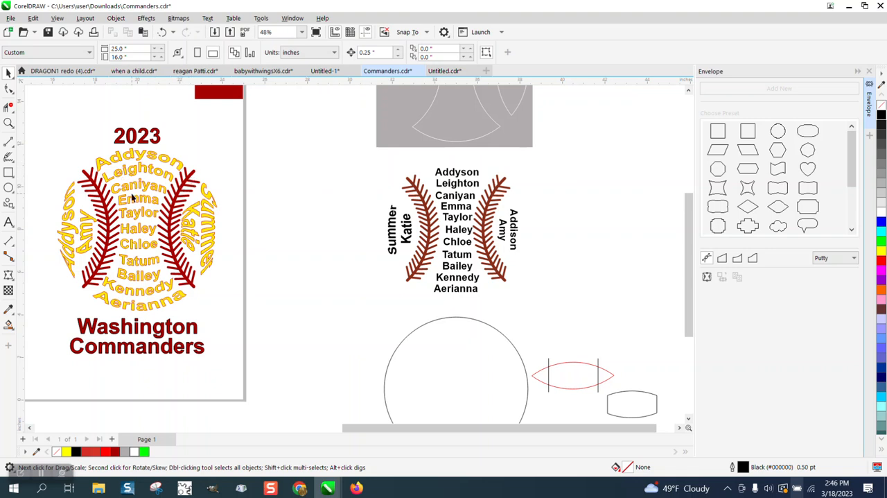
{"action": "mouse_move", "coordinate": [132, 301]}
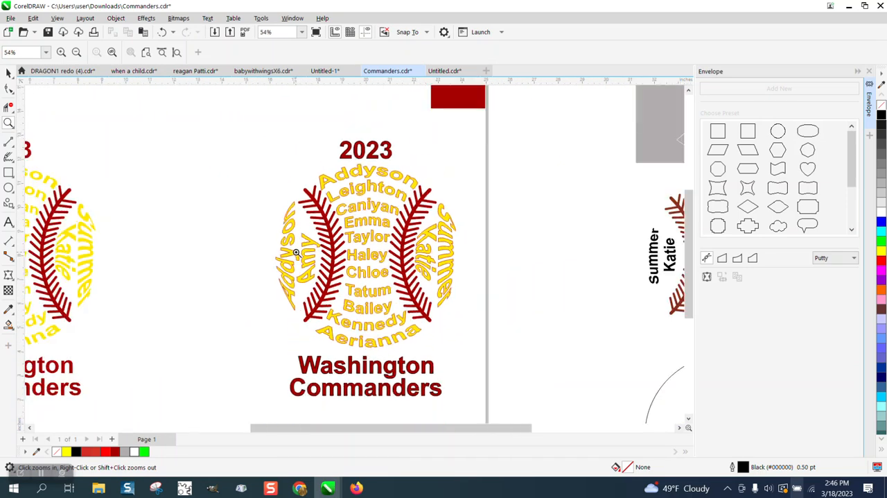
{"action": "left_click", "coordinate": [297, 253]}
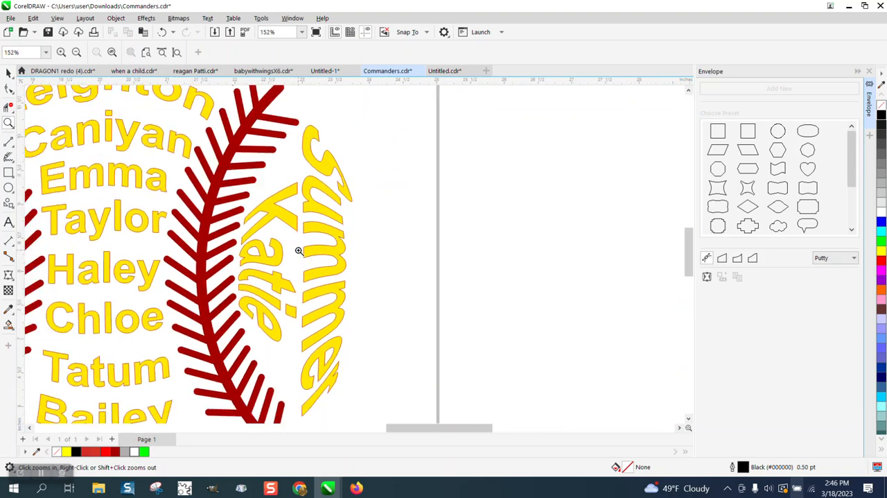
{"action": "scroll", "scroll_direction": "down", "scroll_amount": 3}
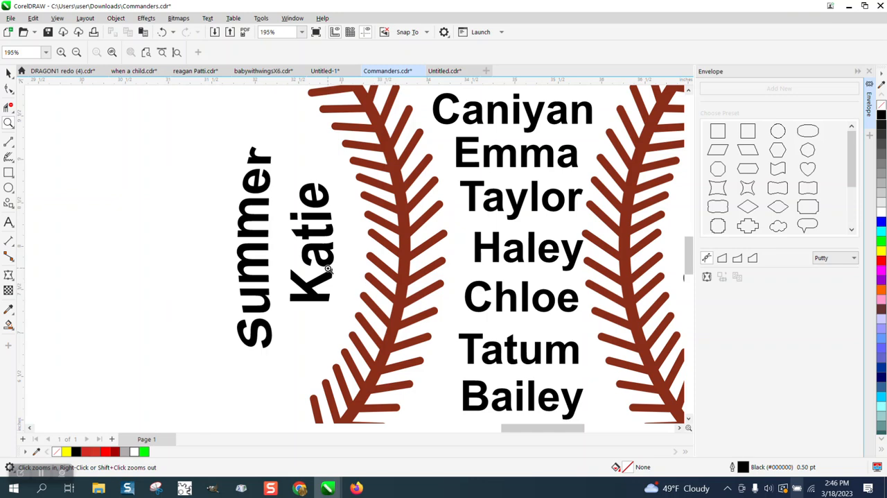
{"action": "scroll", "scroll_direction": "down", "scroll_amount": 3}
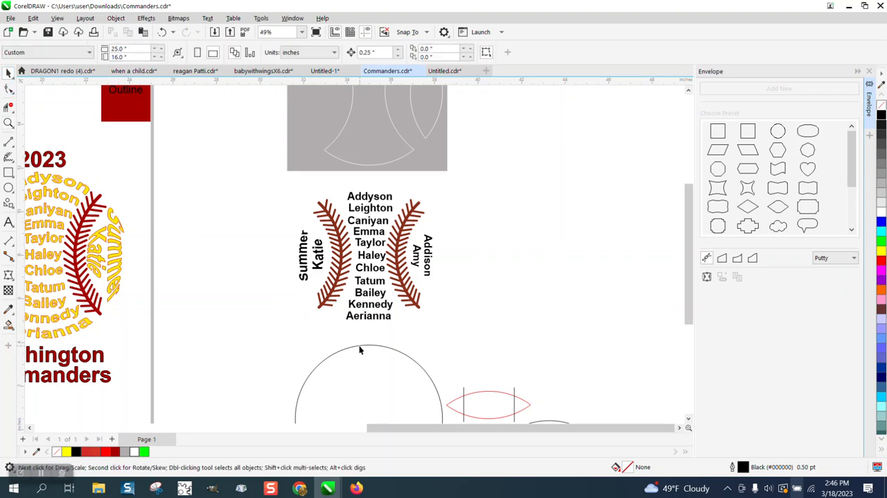
Move the ball circle so it encloses the stitches and all the names, completing the softball
{"action": "left_click", "coordinate": [363, 350]}
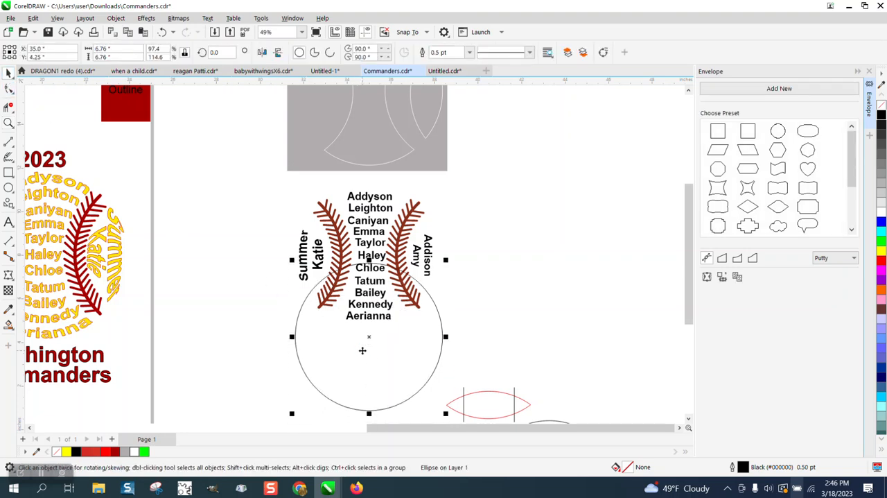
{"action": "left_click_drag", "start_coordinate": [369, 349], "coordinate": [369, 256]}
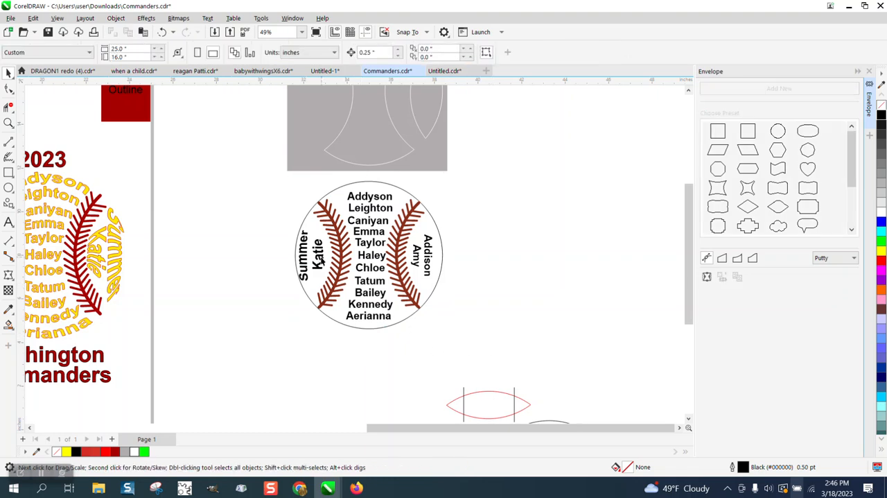
{"action": "left_click", "coordinate": [316, 257]}
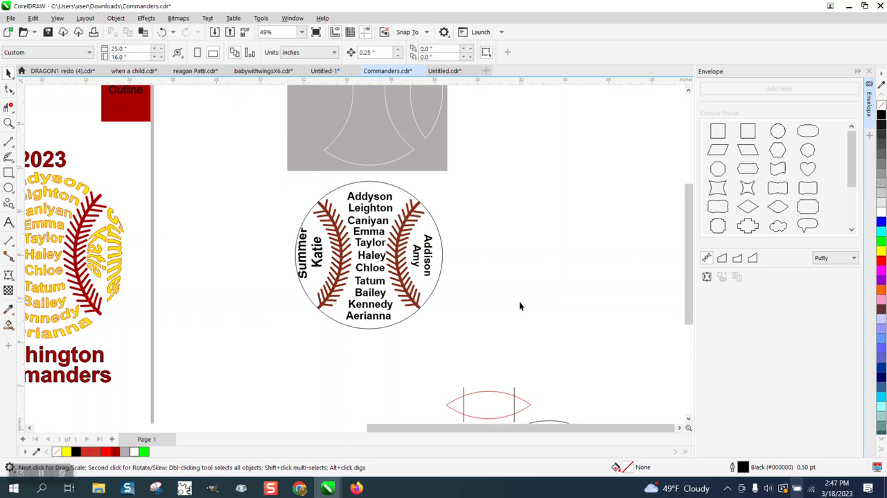
{"action": "scroll", "scroll_direction": "down", "scroll_amount": 3}
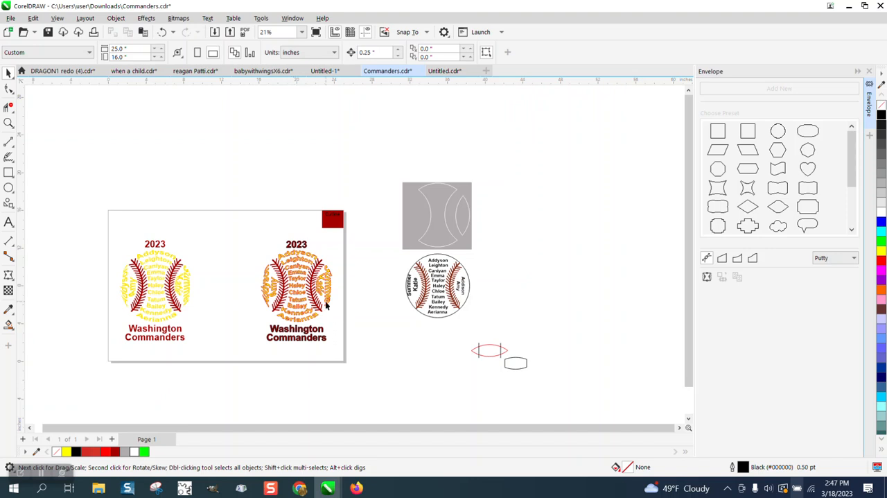
{"action": "mouse_move", "coordinate": [241, 310]}
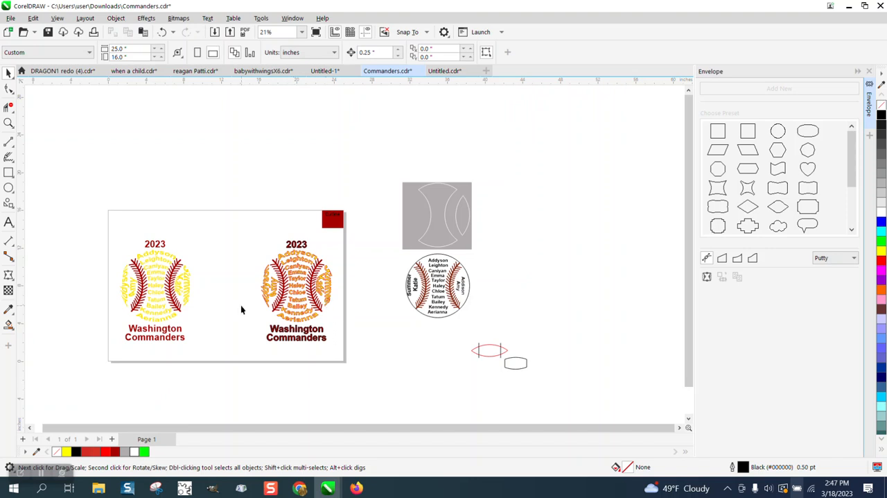
{"action": "left_click", "coordinate": [8, 122]}
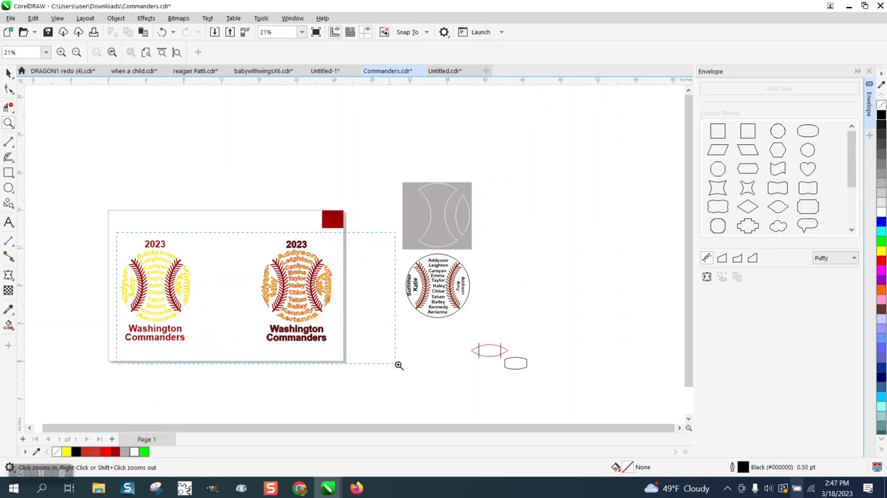
{"action": "left_click", "coordinate": [399, 366]}
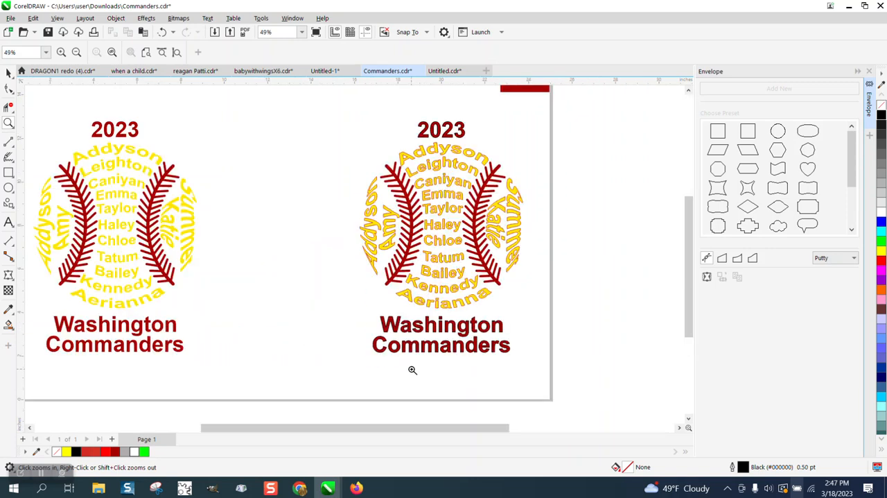